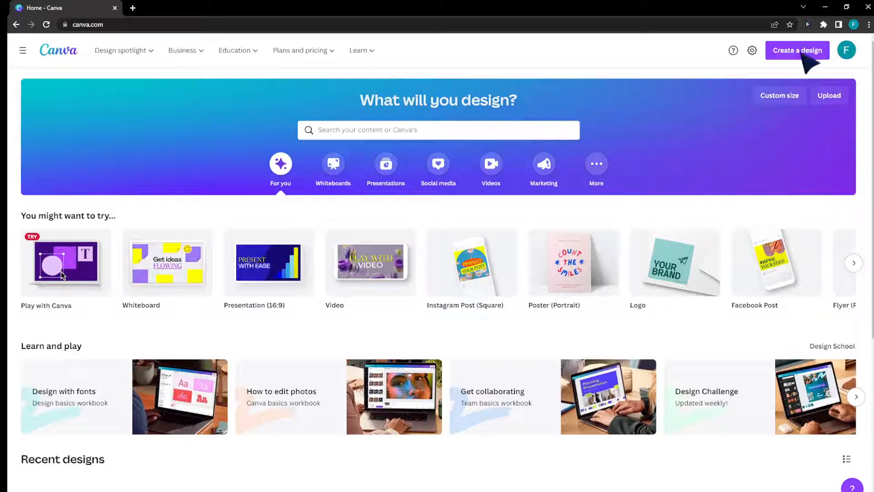
- Start a new portrait Poster design from the Create a design menu
click(797, 50)
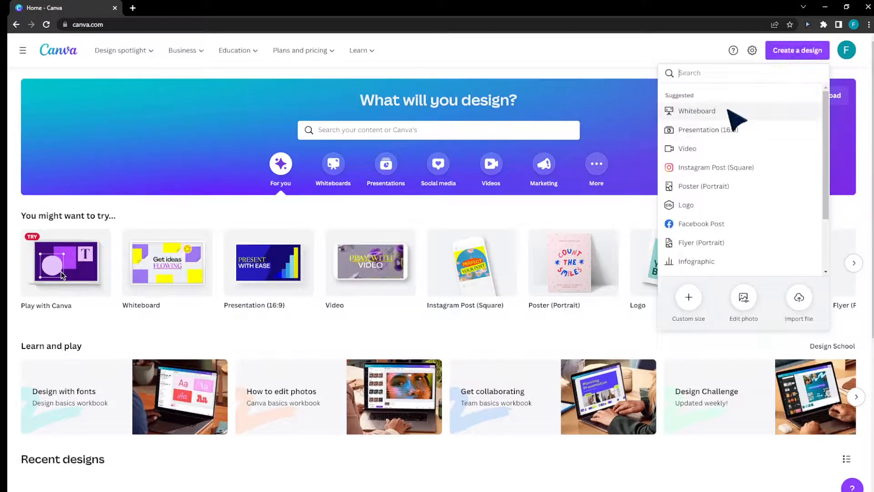
click(705, 186)
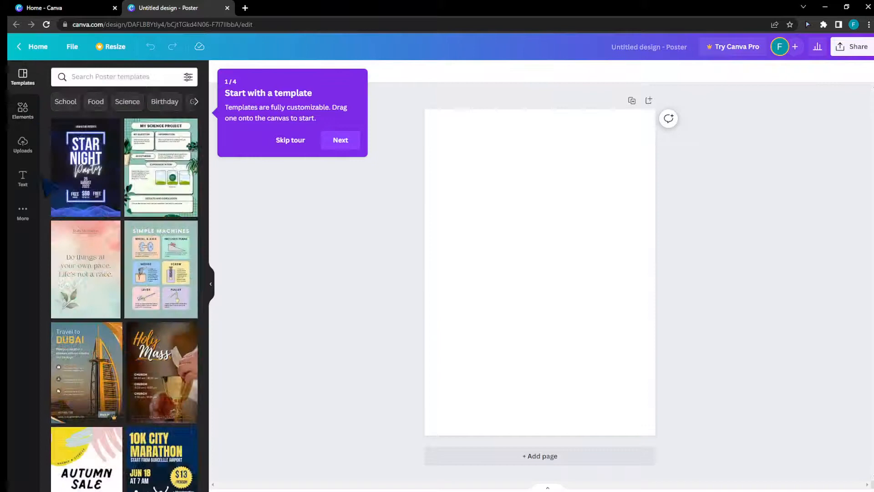
- Browse the stock Photos collection under More and add the hands photo to the page
click(23, 214)
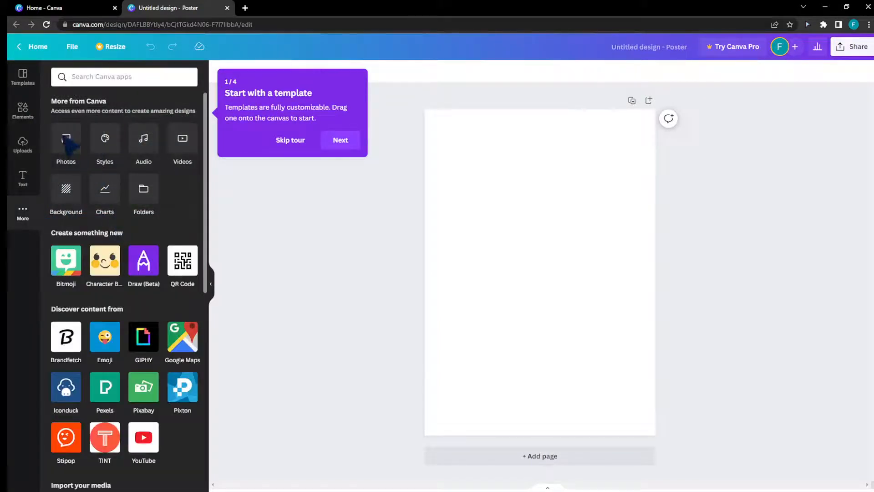
click(65, 142)
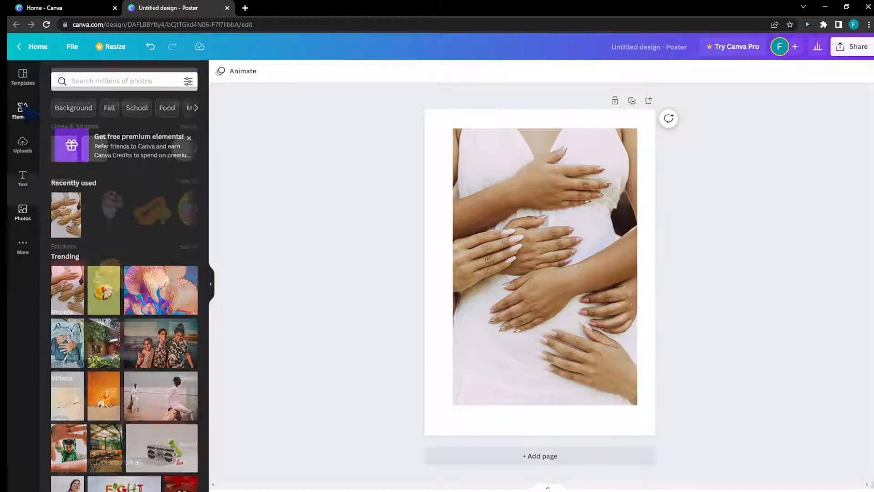
- Open Elements and add a square shape to the poster
click(23, 110)
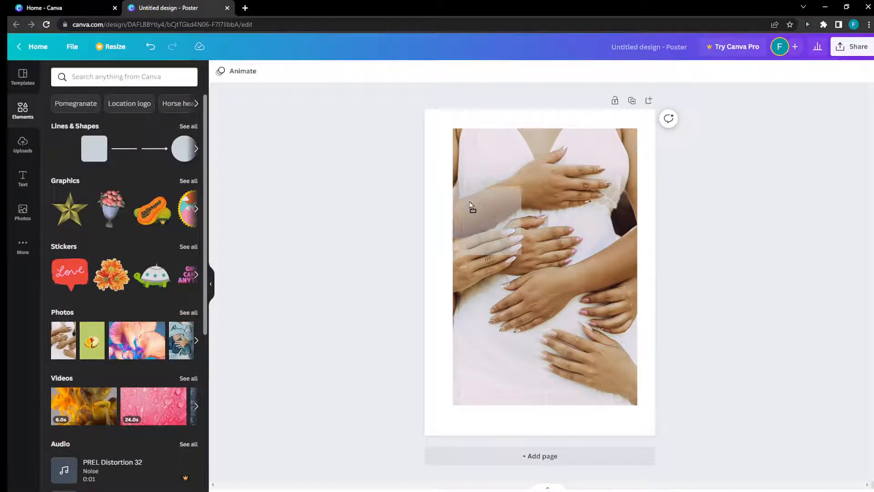
click(94, 148)
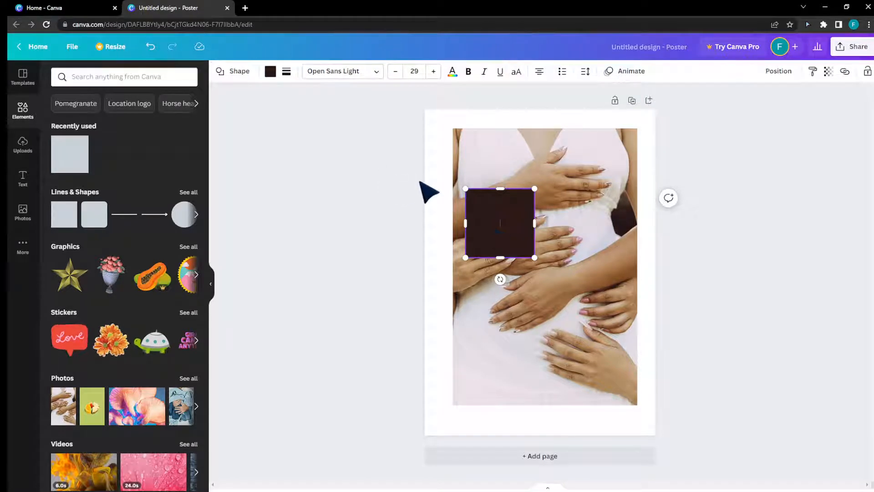
mouse_move(509, 223)
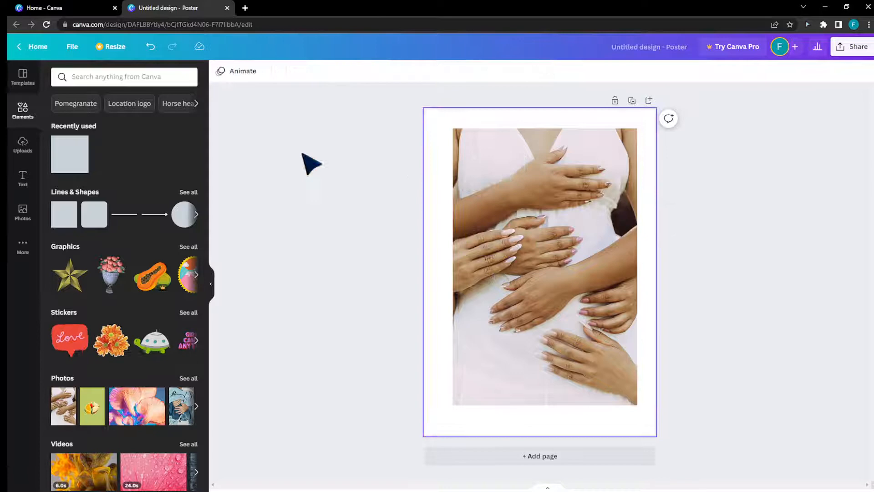
- Search elements for 'frame' and add the green-and-sky frame graphic to the poster
click(124, 77)
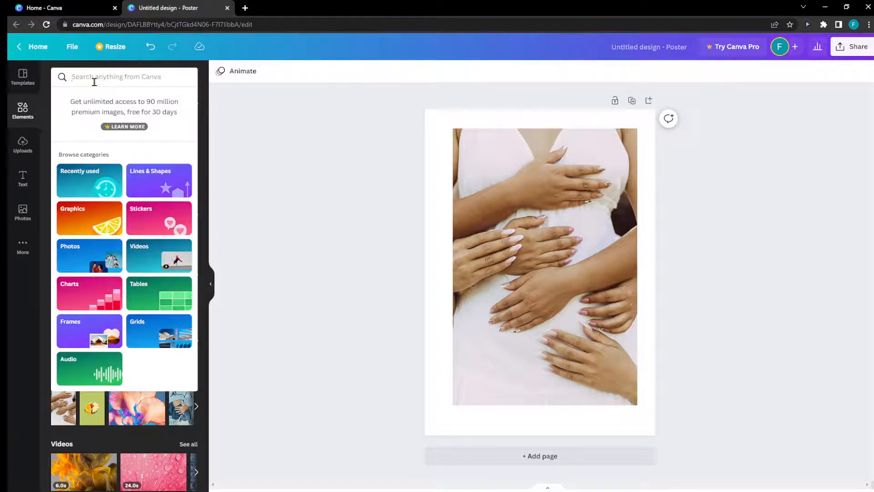
text(frame)
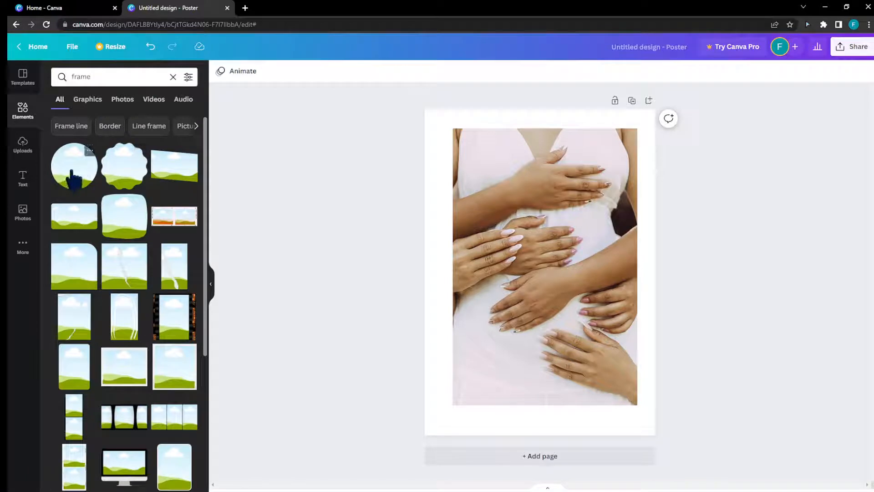
click(74, 165)
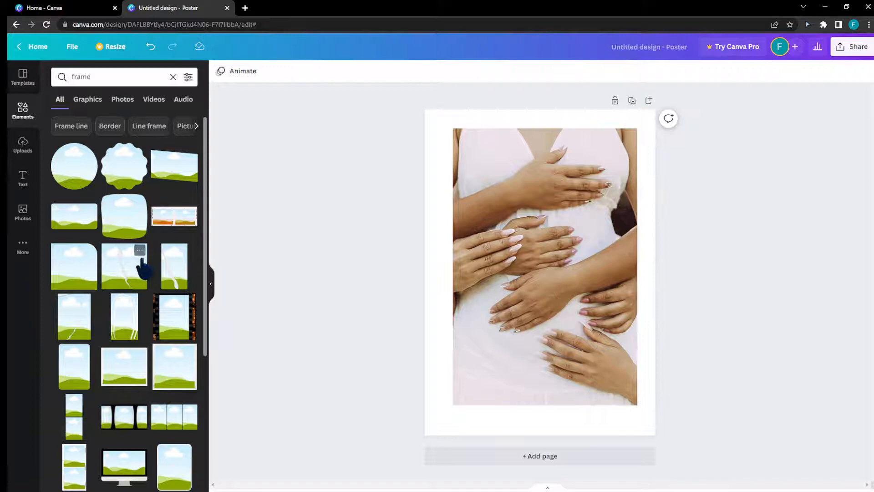
mouse_move(95, 223)
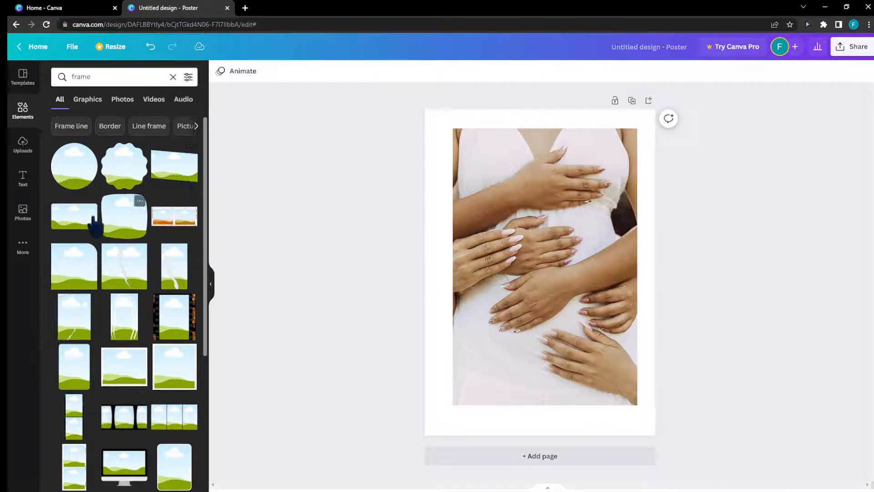
click(124, 216)
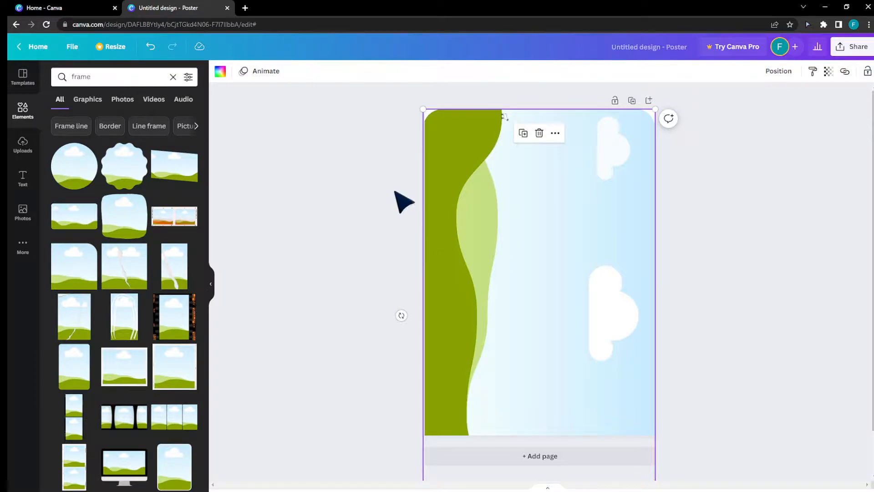
- Send the green-and-sky frame backward behind the hands photo
click(778, 71)
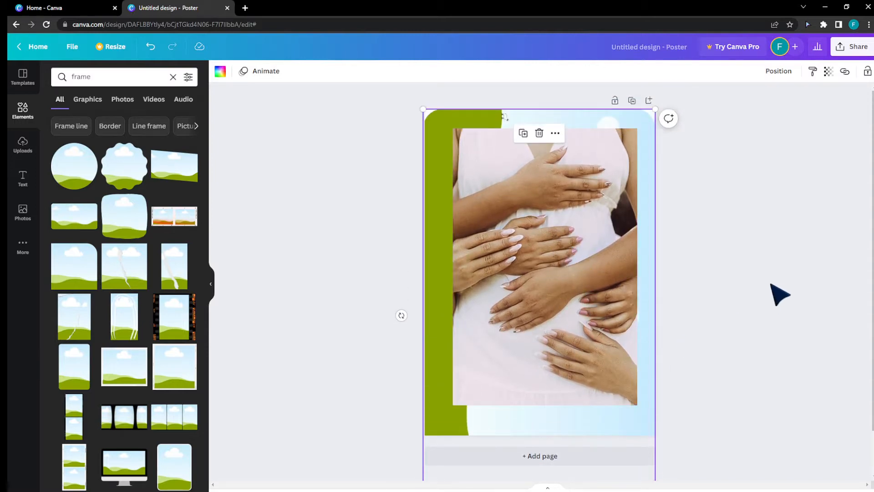
mouse_move(772, 294)
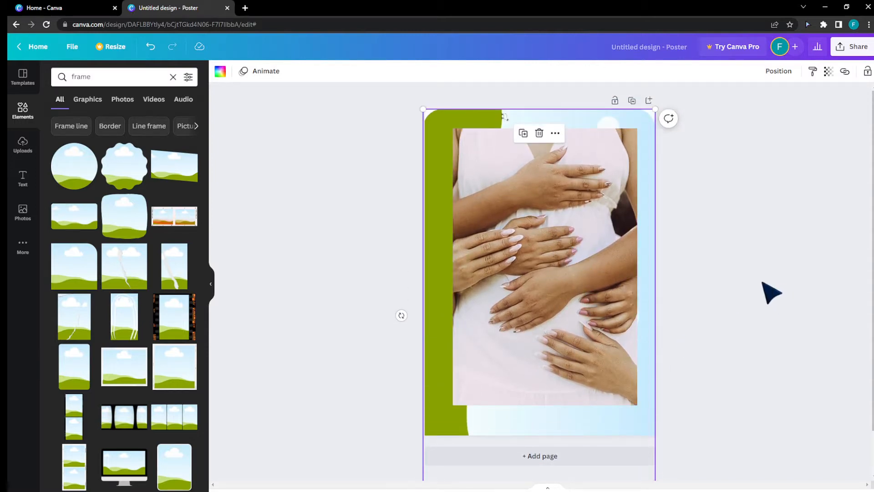